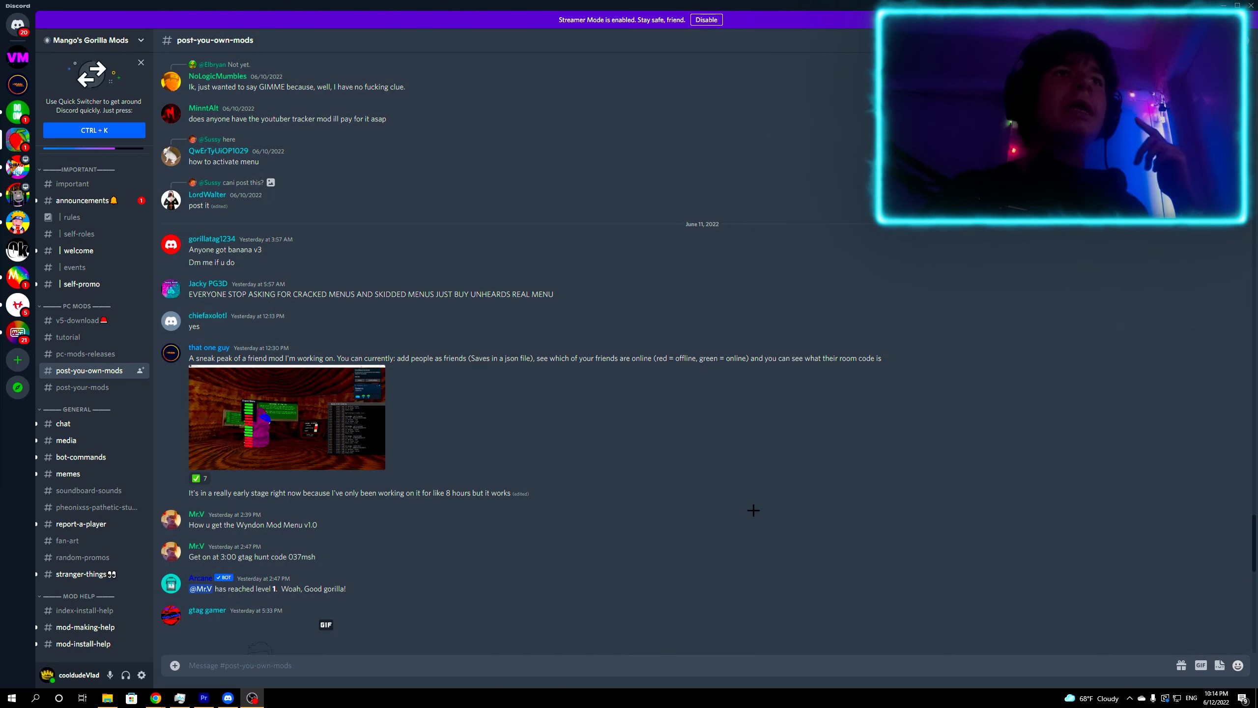
mouse_move(694, 460)
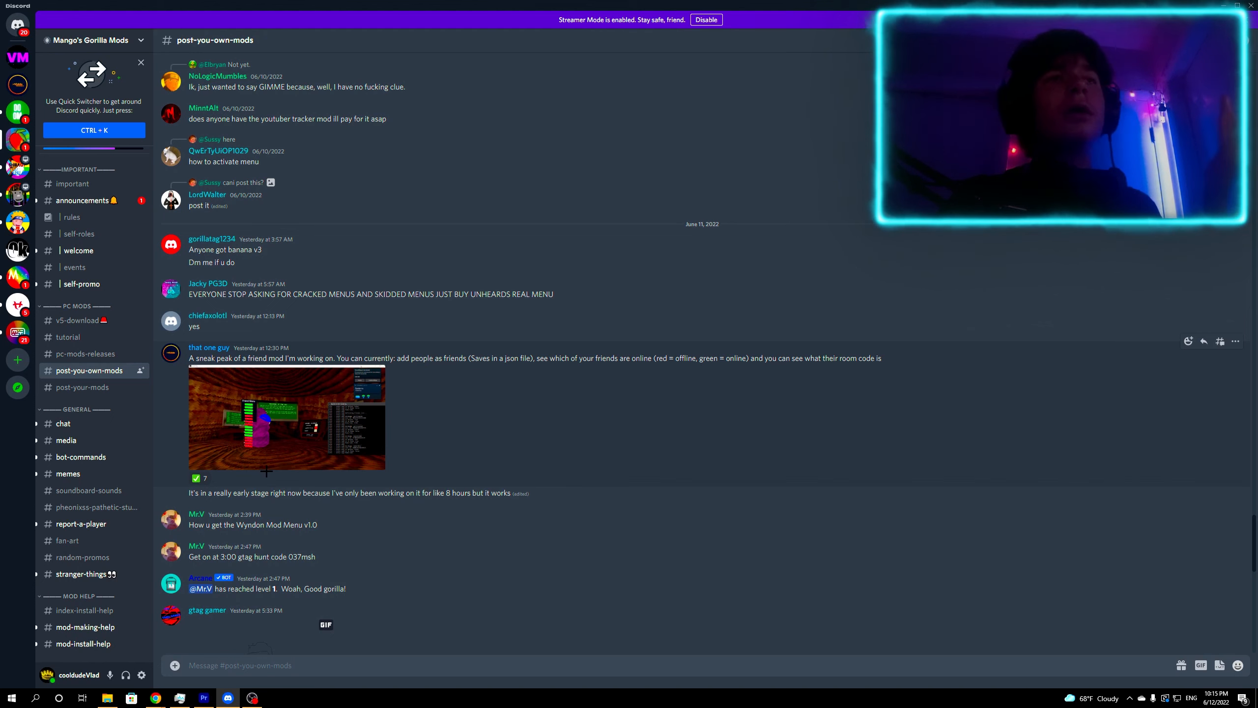
mouse_move(268, 460)
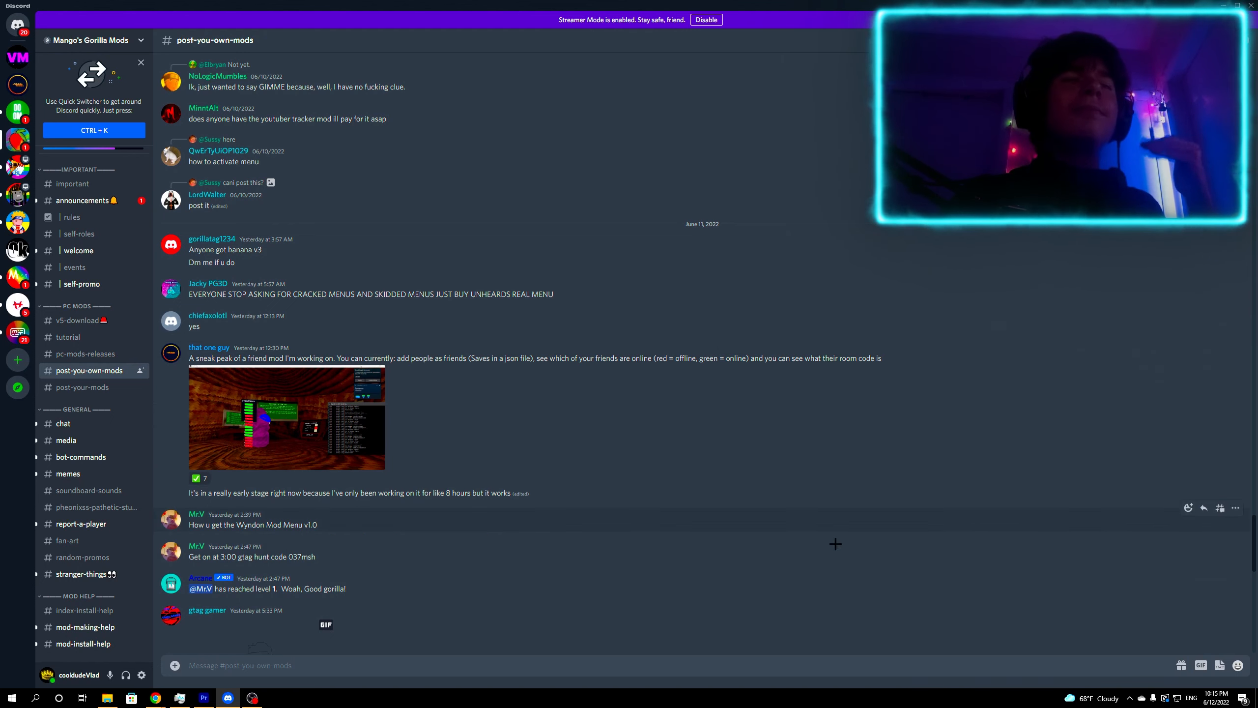
mouse_move(467, 449)
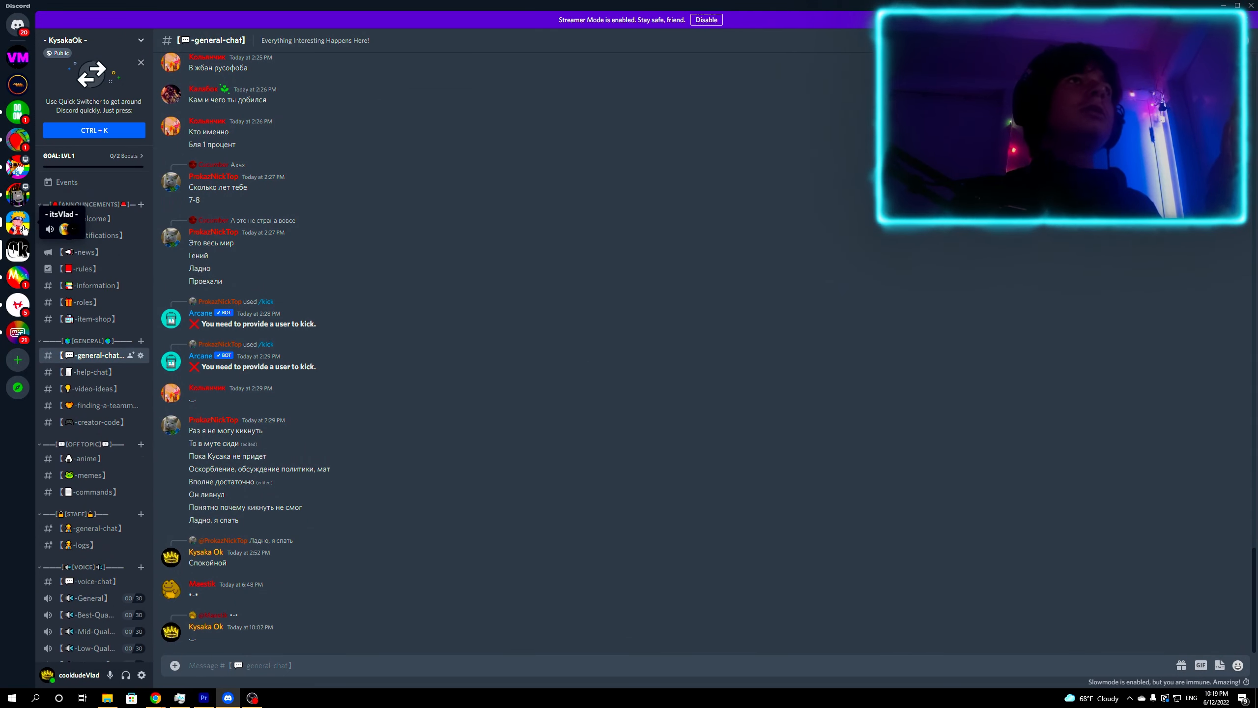
Switch to the itsVlad server and browse paid-for-free, mod-manager, then general-chat
click(17, 223)
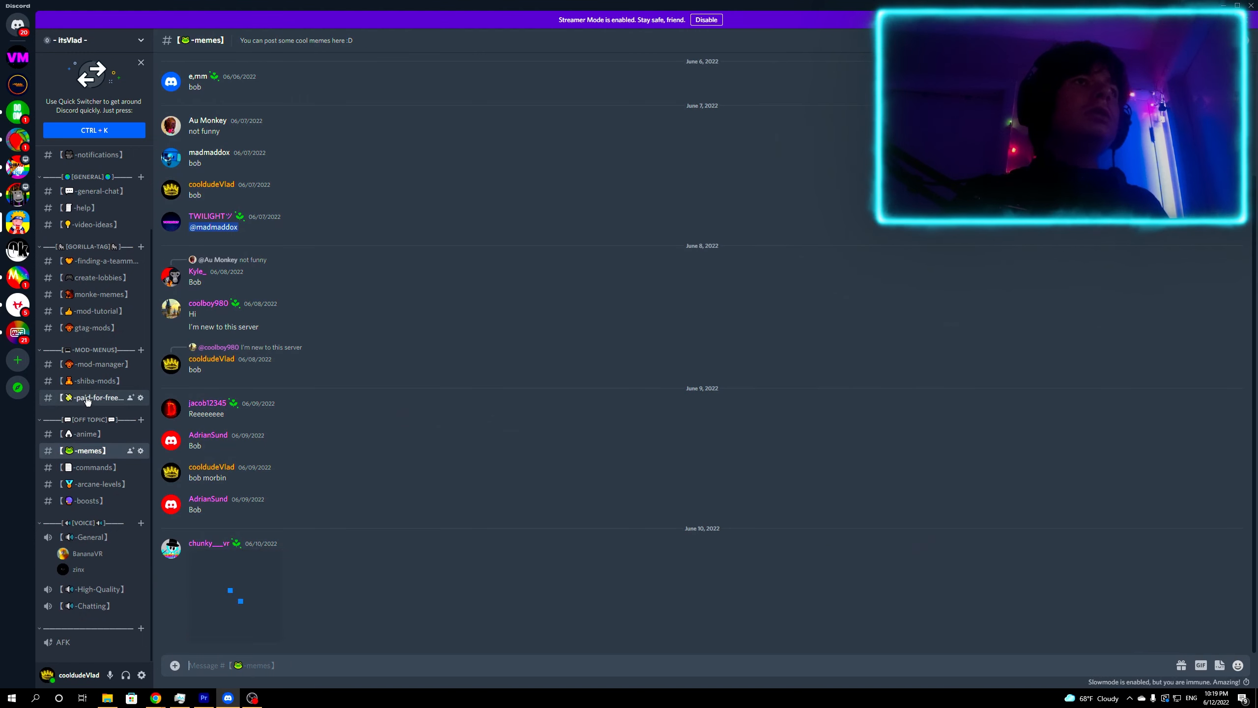
click(97, 397)
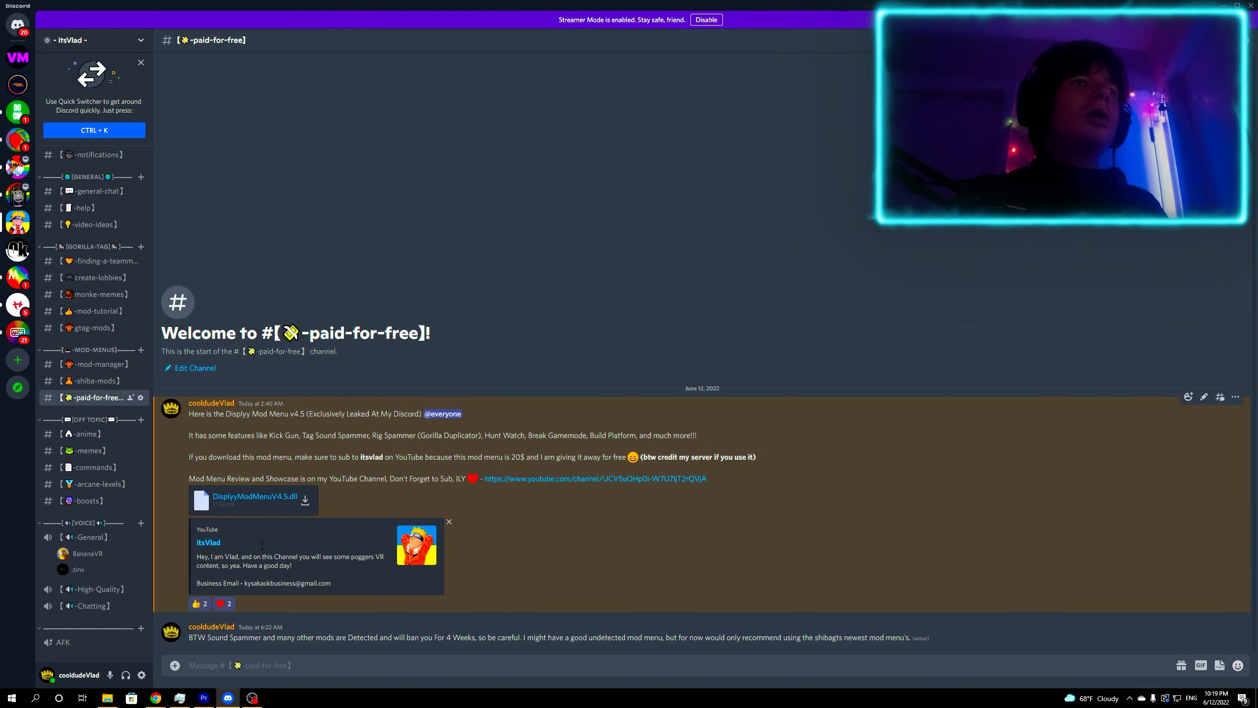
click(94, 364)
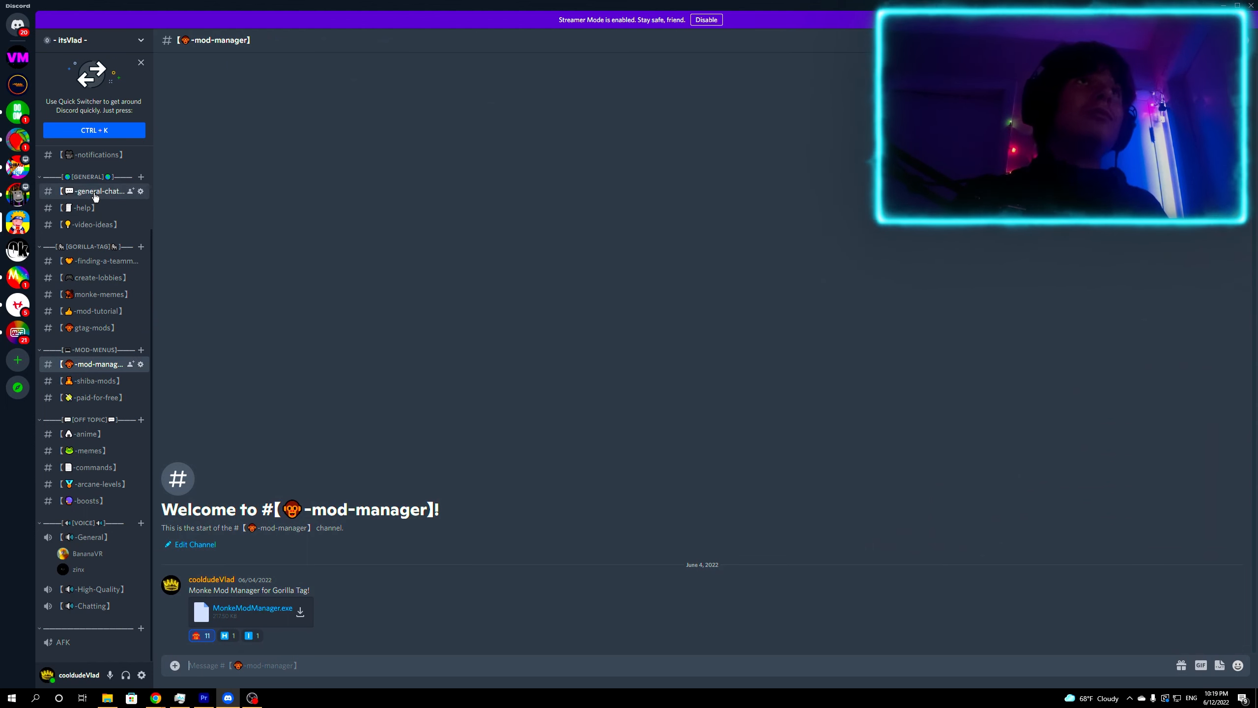
click(92, 191)
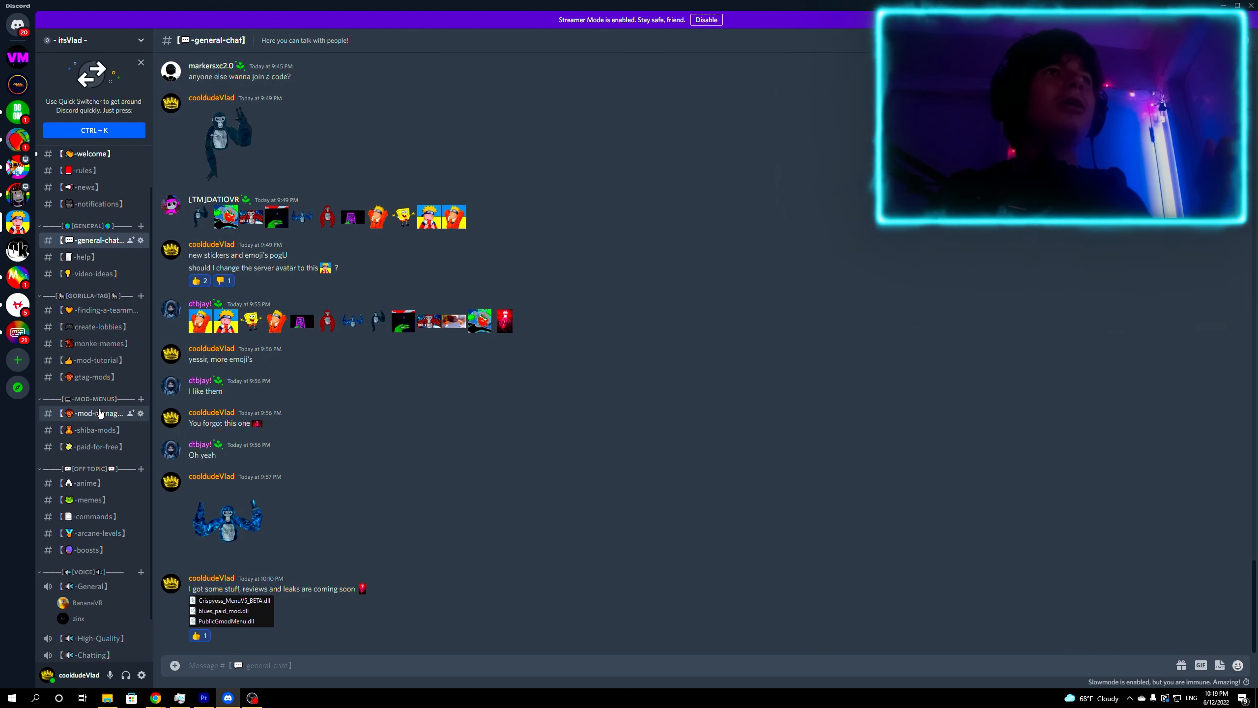
Browse the mod-tutorial, gtag-mods and mod-manager channels, then land on #help
click(94, 359)
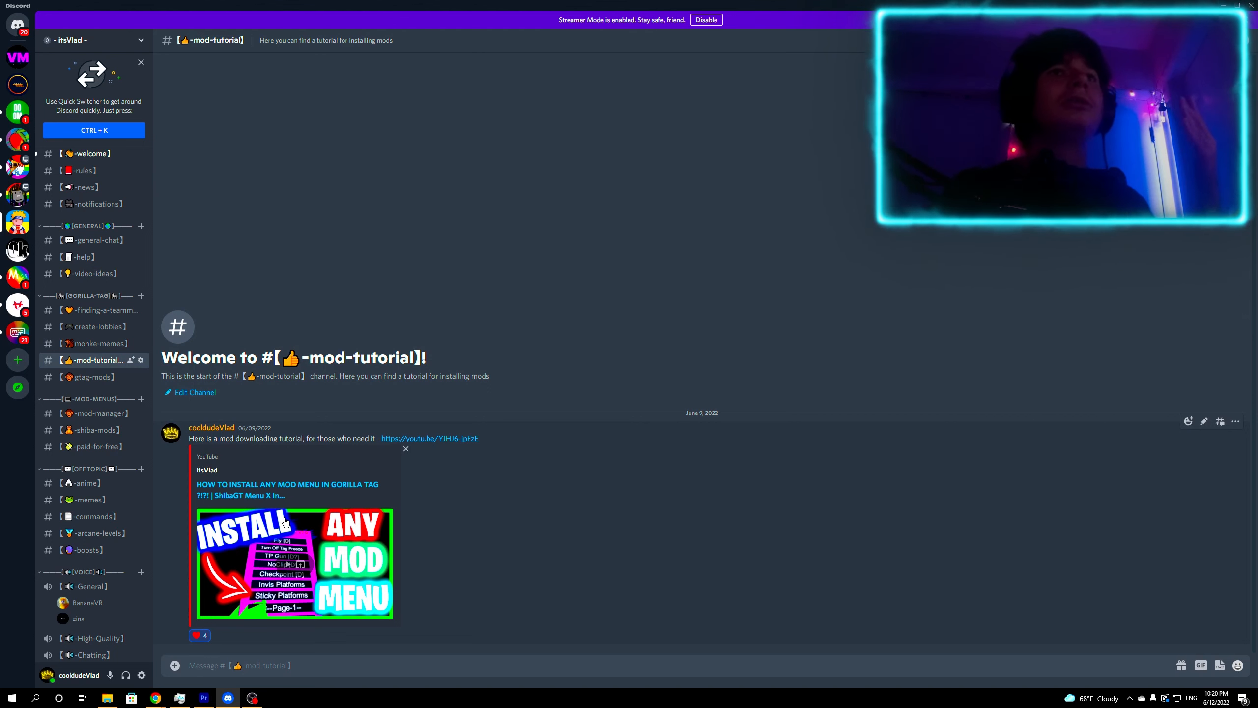
click(91, 377)
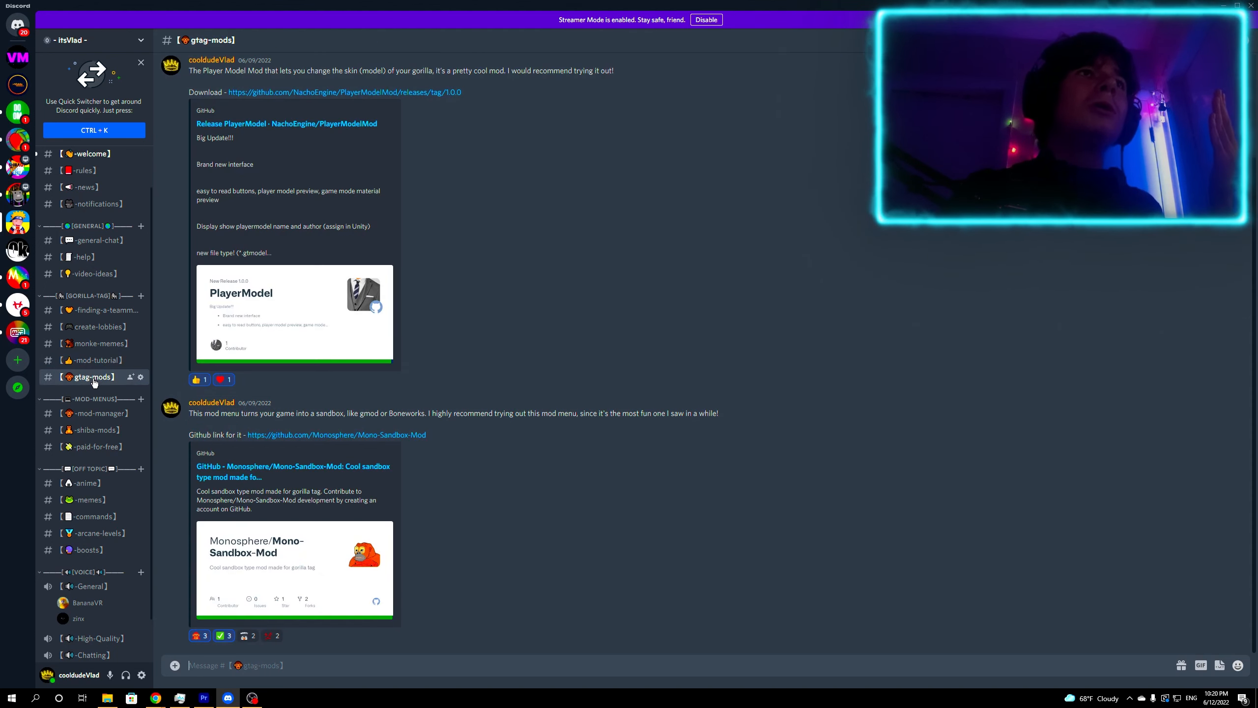
click(93, 413)
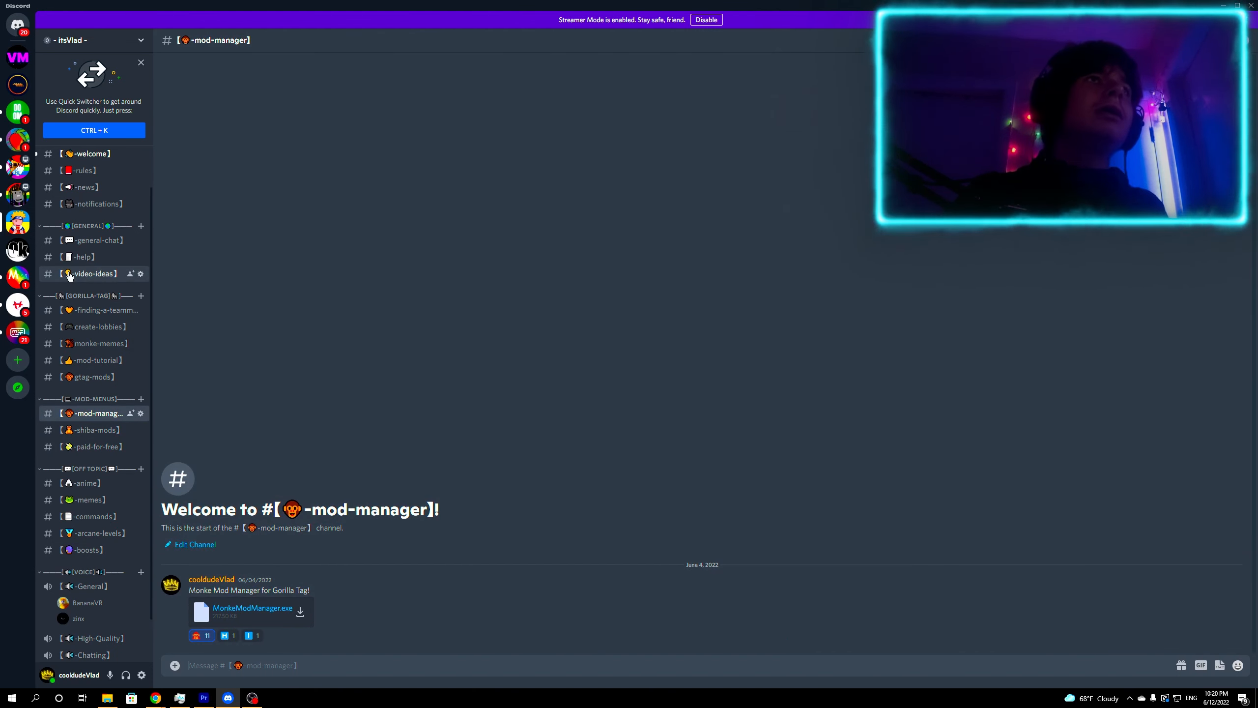
click(83, 256)
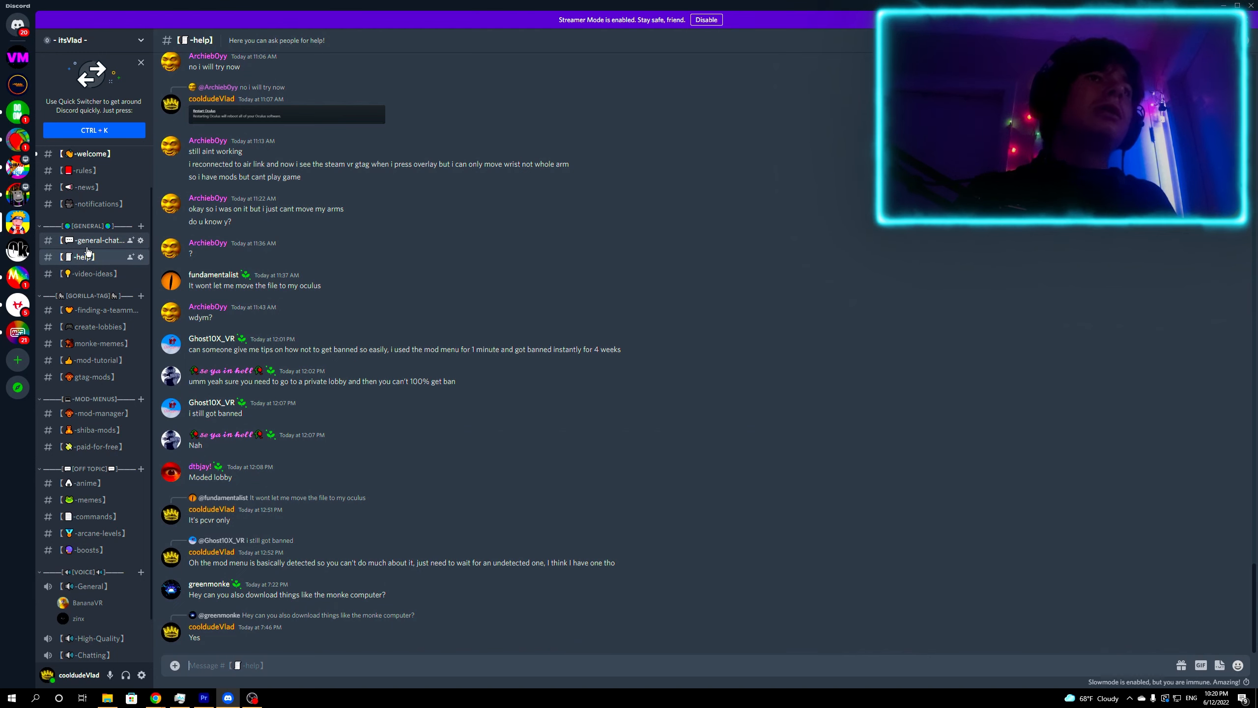
Show the itsVlad general-chat channel with its new stickers, emojis and upcoming-leaks post
click(97, 240)
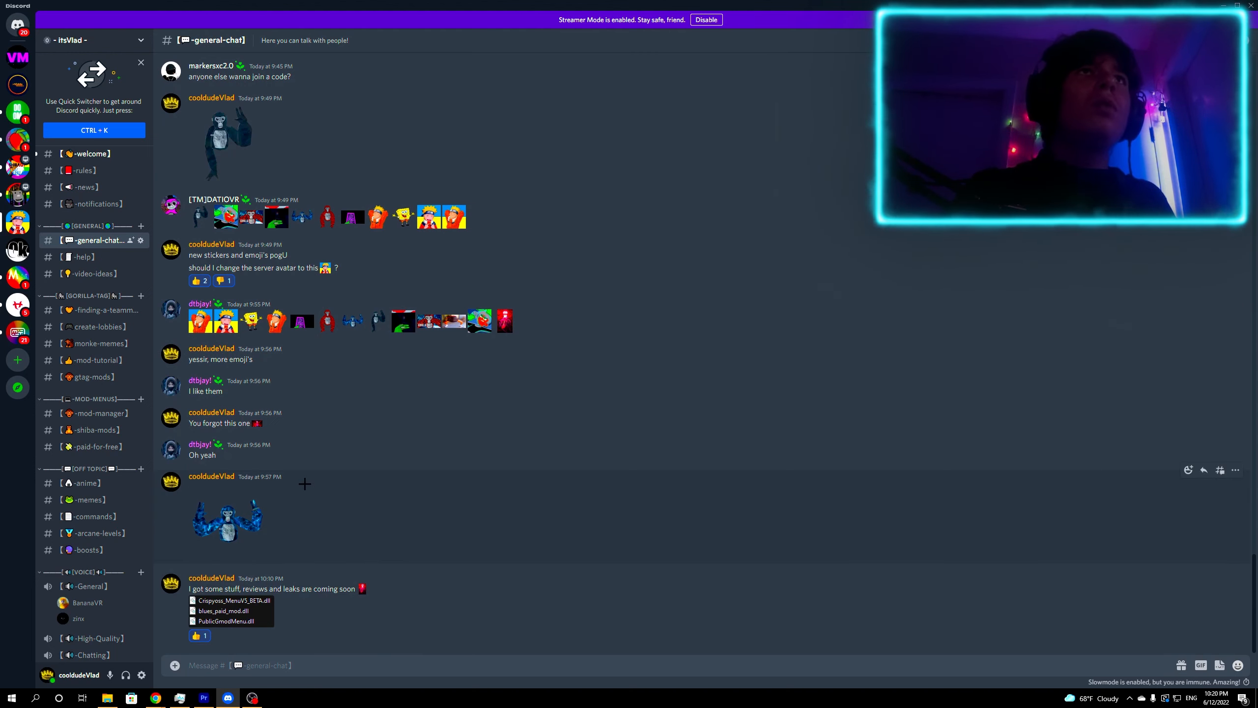
mouse_move(206, 318)
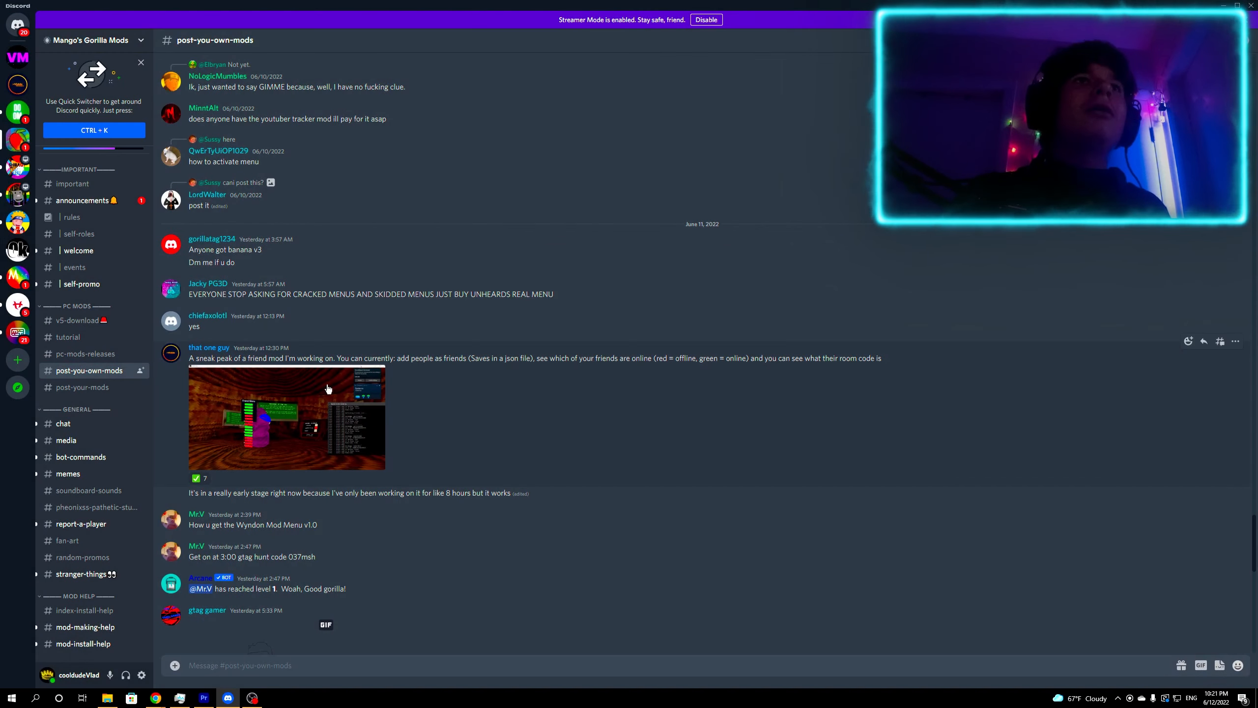
Return from Mango's Gorilla Mods to the itsVlad server's general-chat channel
click(208, 347)
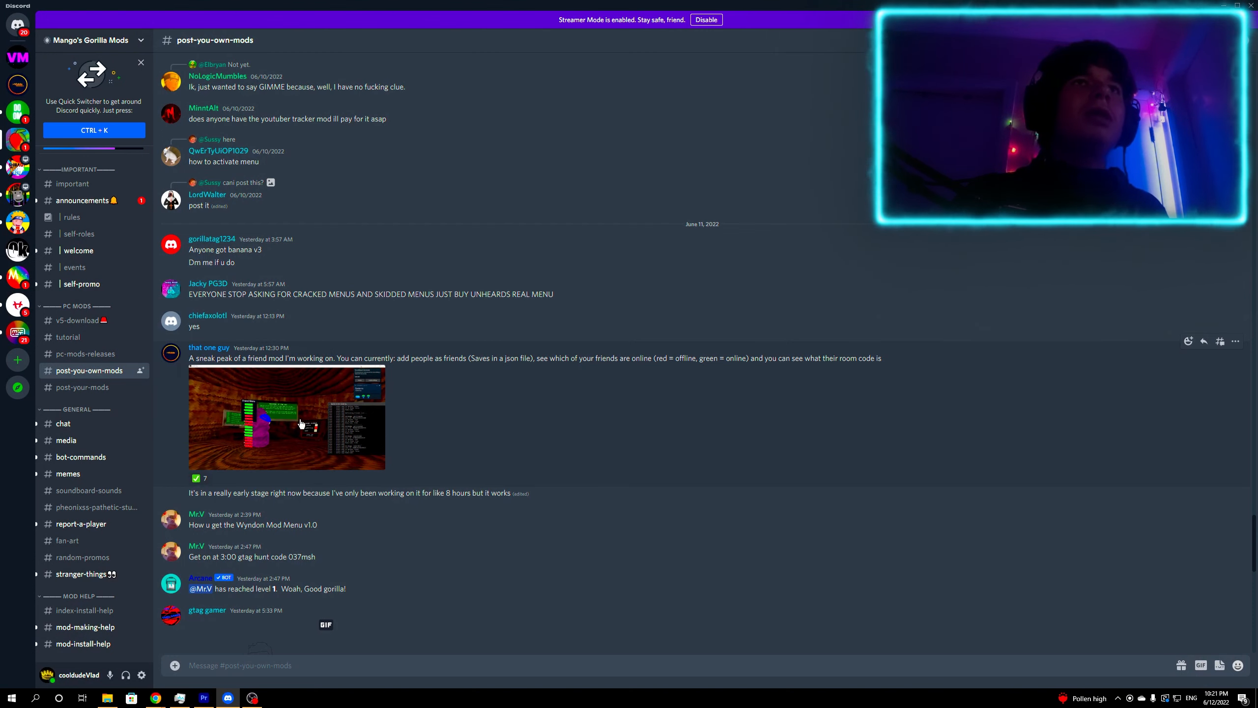
click(286, 417)
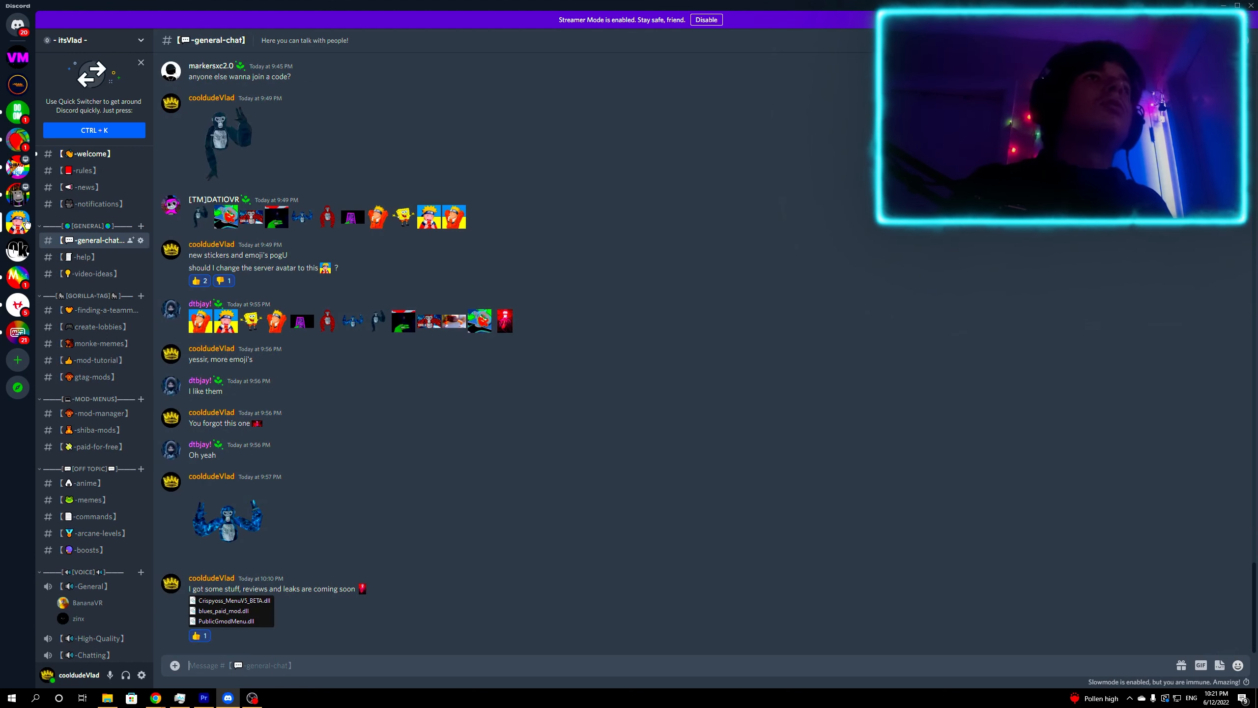
click(85, 153)
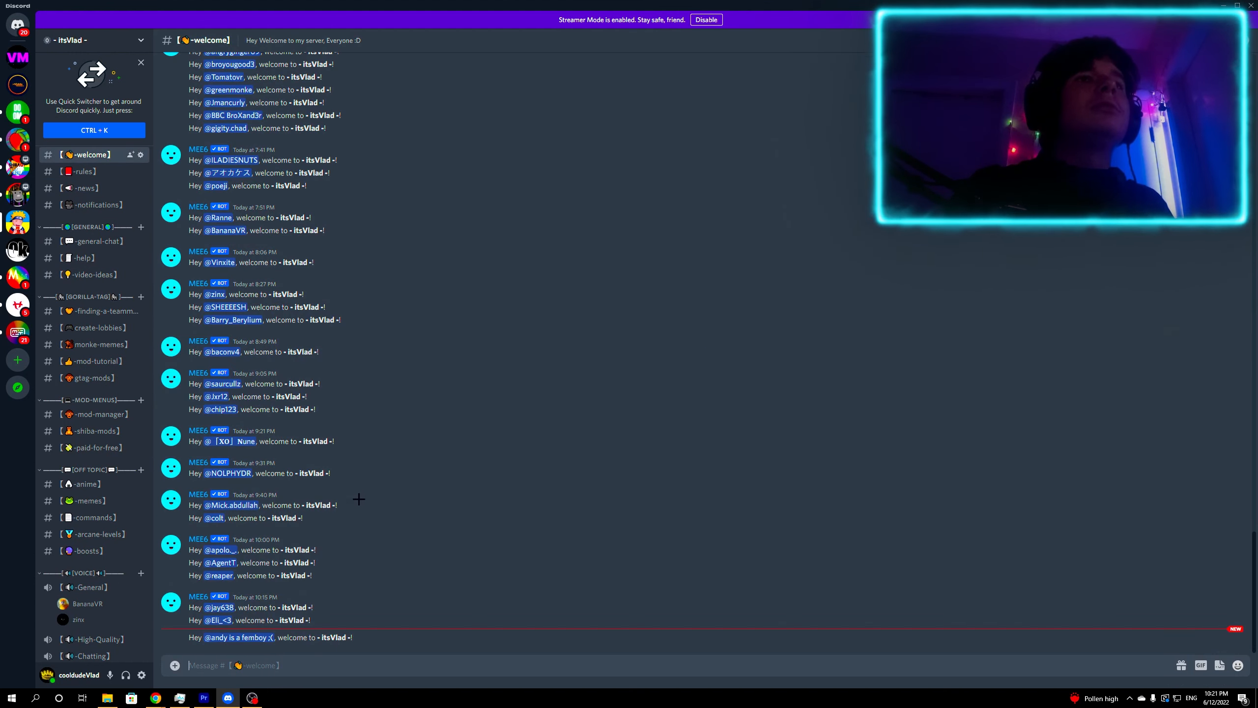
click(94, 242)
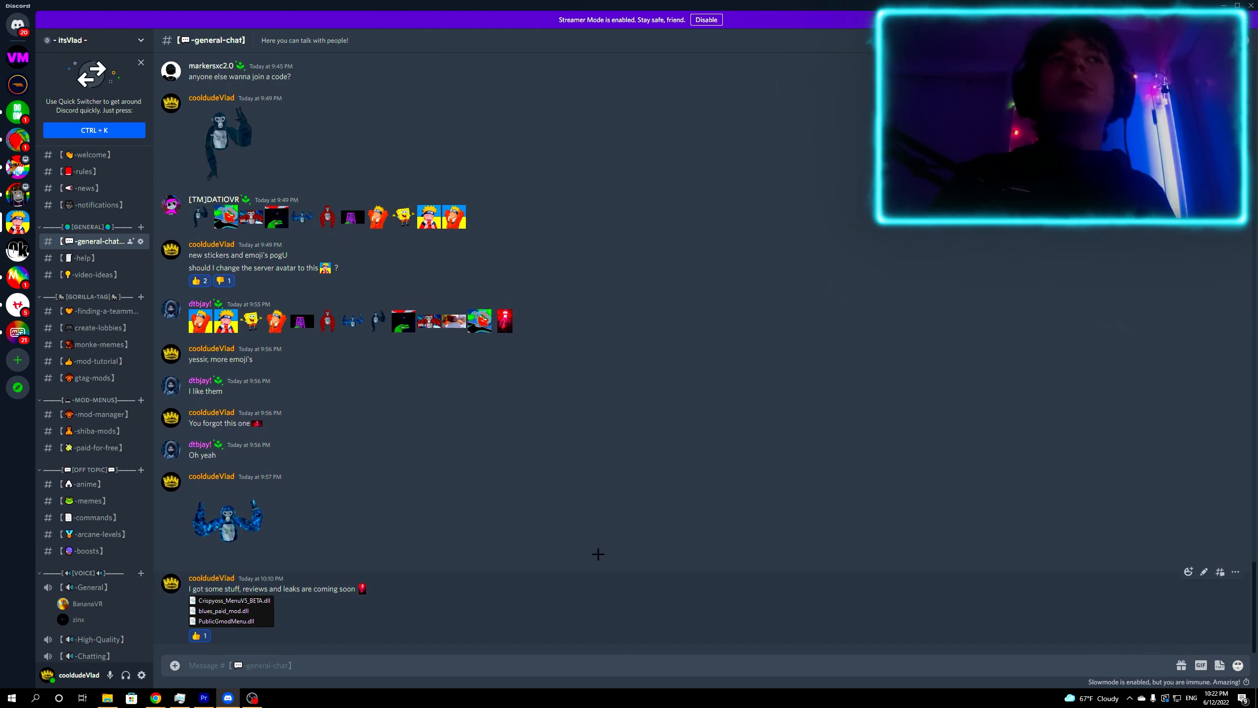
mouse_move(253, 319)
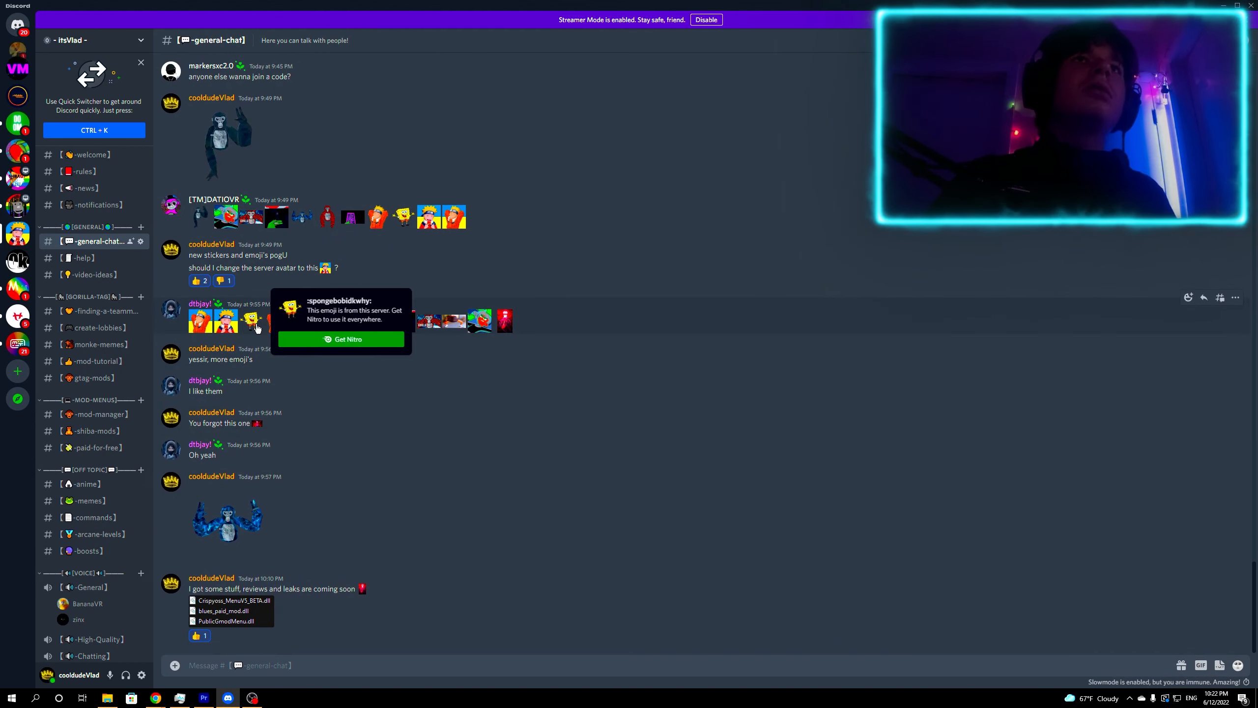